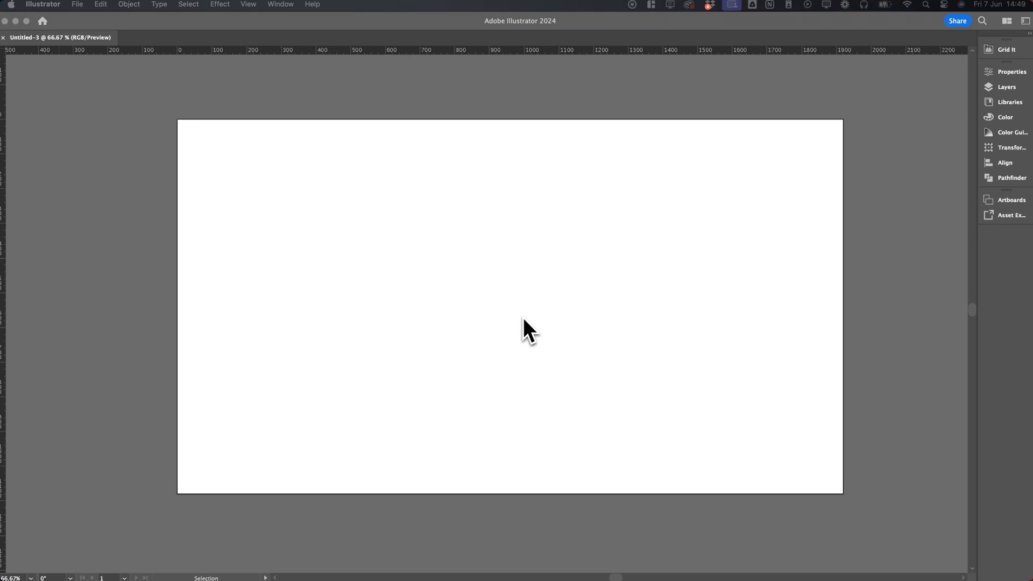
{"action": "mouse_move", "coordinate": [503, 315]}
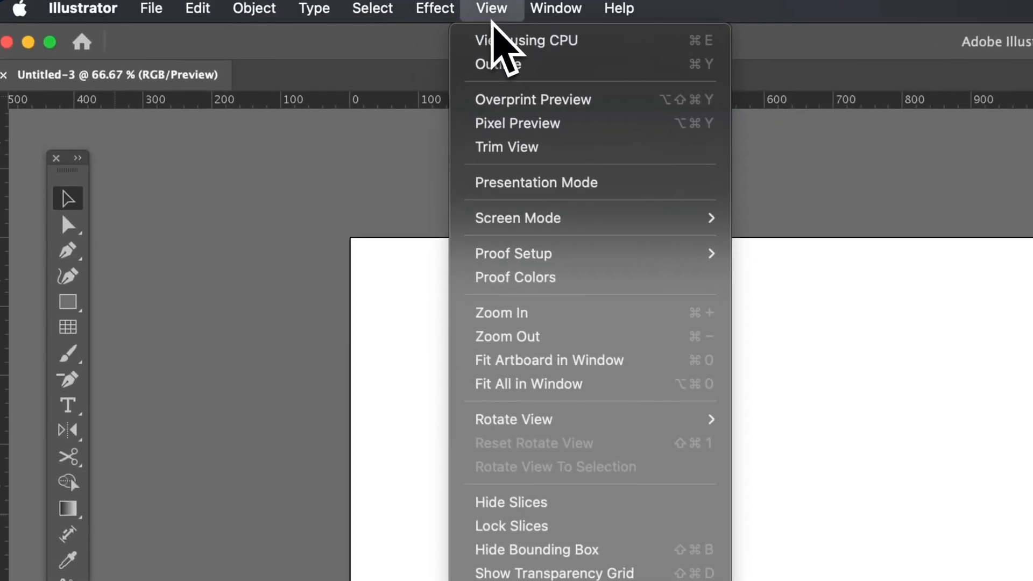
- Show the document grid across the artboard
{"action": "left_click", "coordinate": [554, 572]}
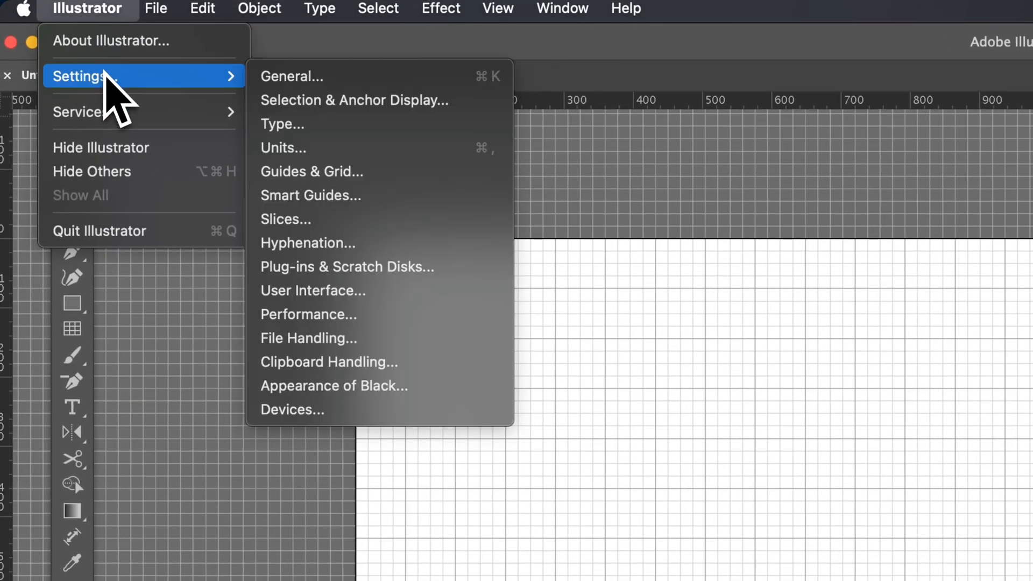
- In Guides & Grid preferences, set gridlines every 100 px and confirm
{"action": "left_click", "coordinate": [292, 76]}
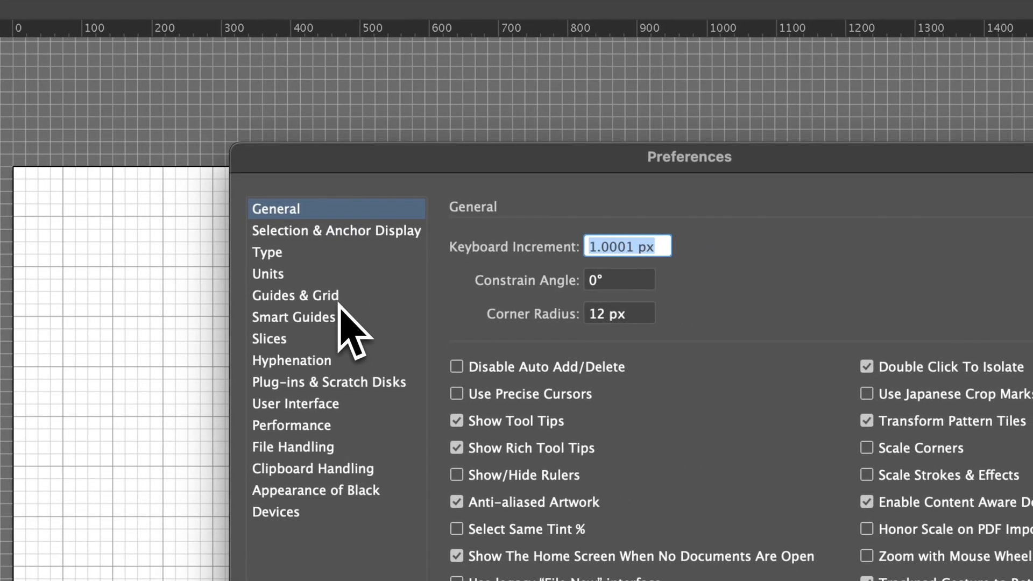
{"action": "left_click", "coordinate": [295, 295]}
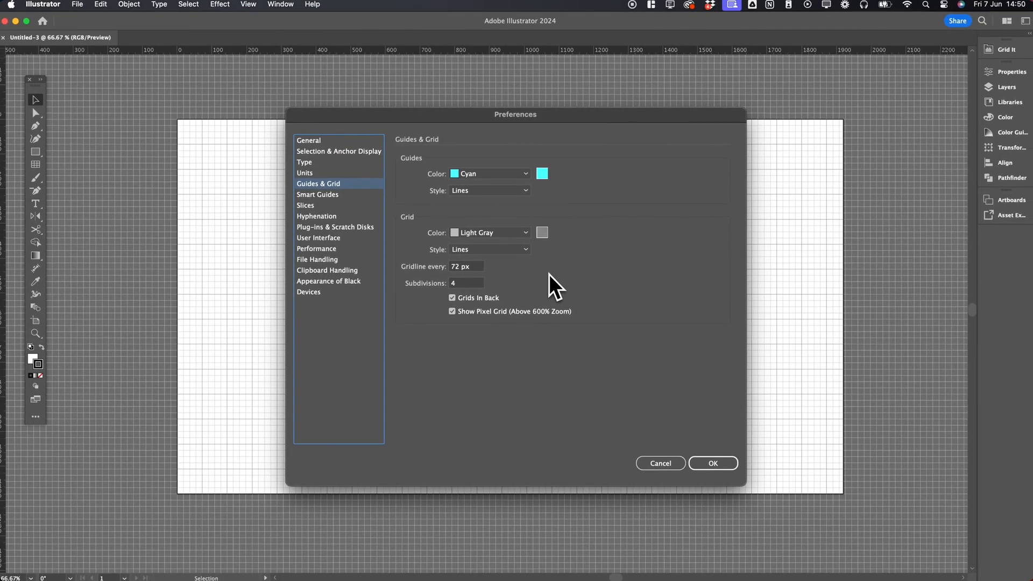
{"action": "mouse_move", "coordinate": [468, 283]}
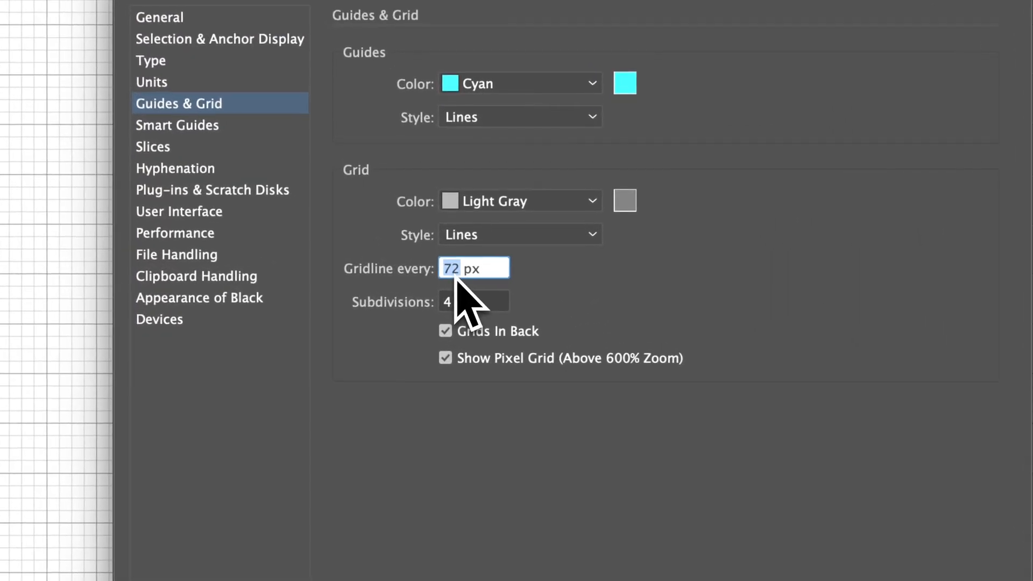
{"action": "type", "text": "100"}
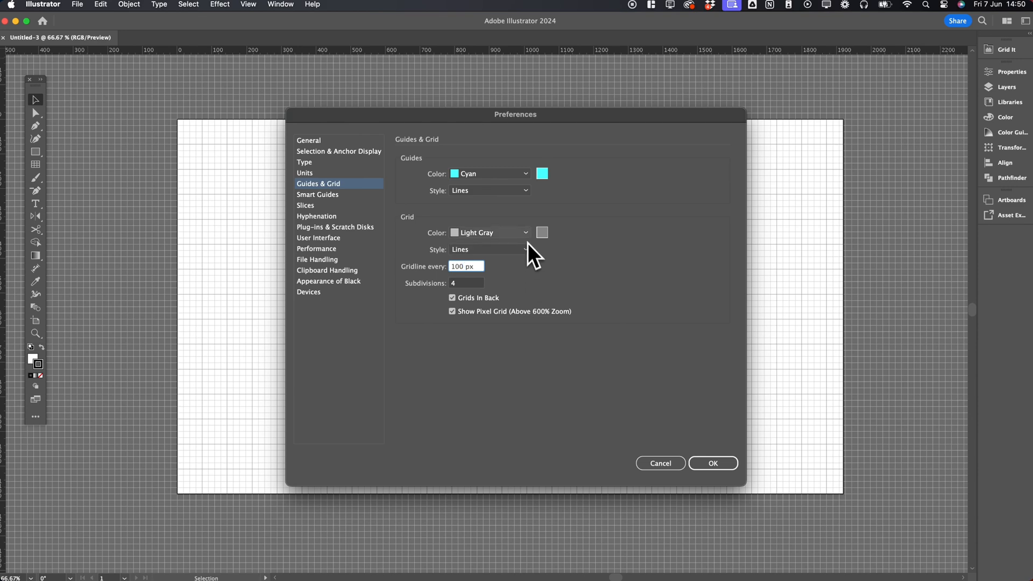
{"action": "mouse_move", "coordinate": [539, 286]}
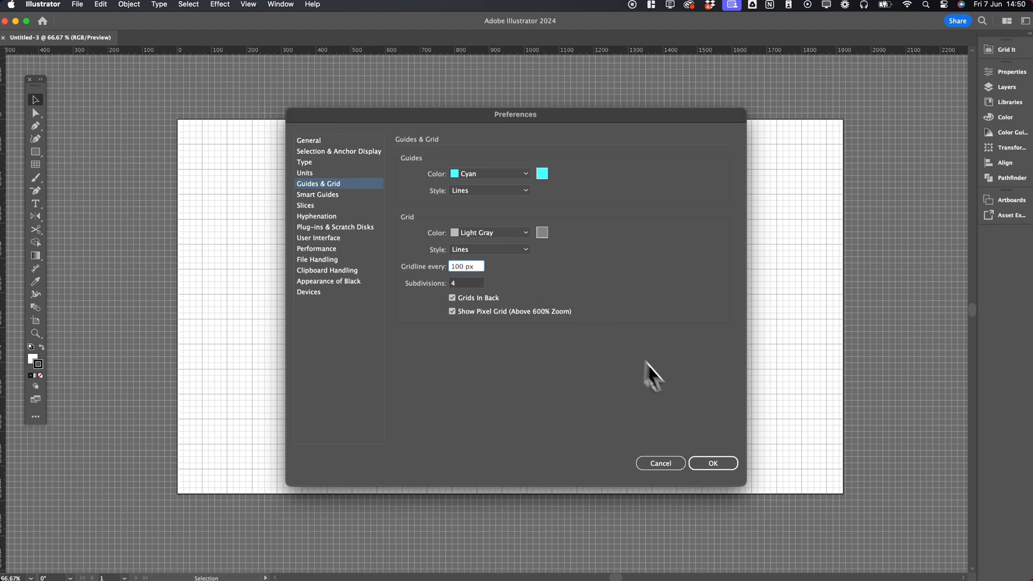
{"action": "left_click", "coordinate": [712, 462]}
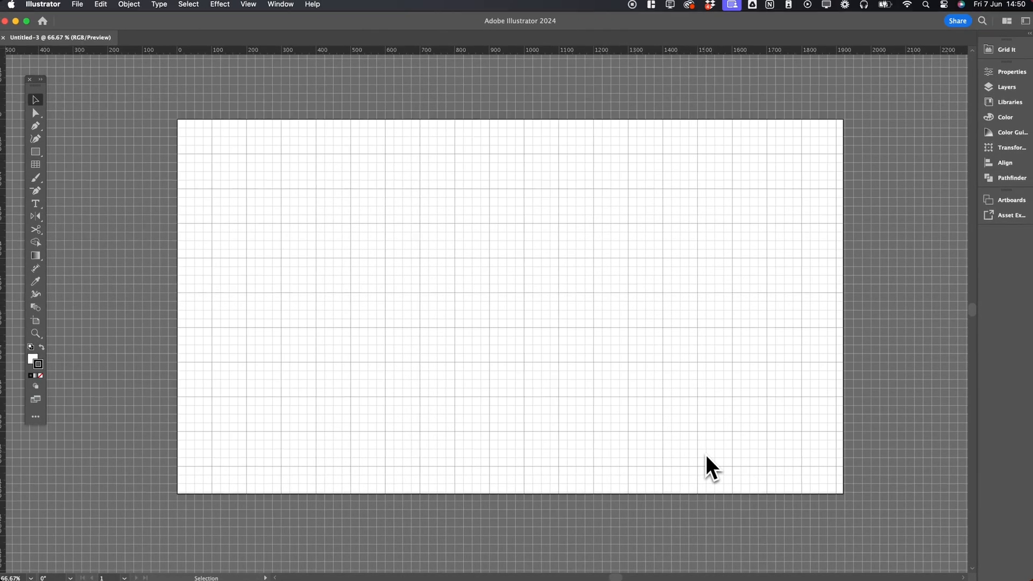
- Draw a square with the Rectangle tool and resize it to sit on the grid
{"action": "left_click", "coordinate": [36, 152]}
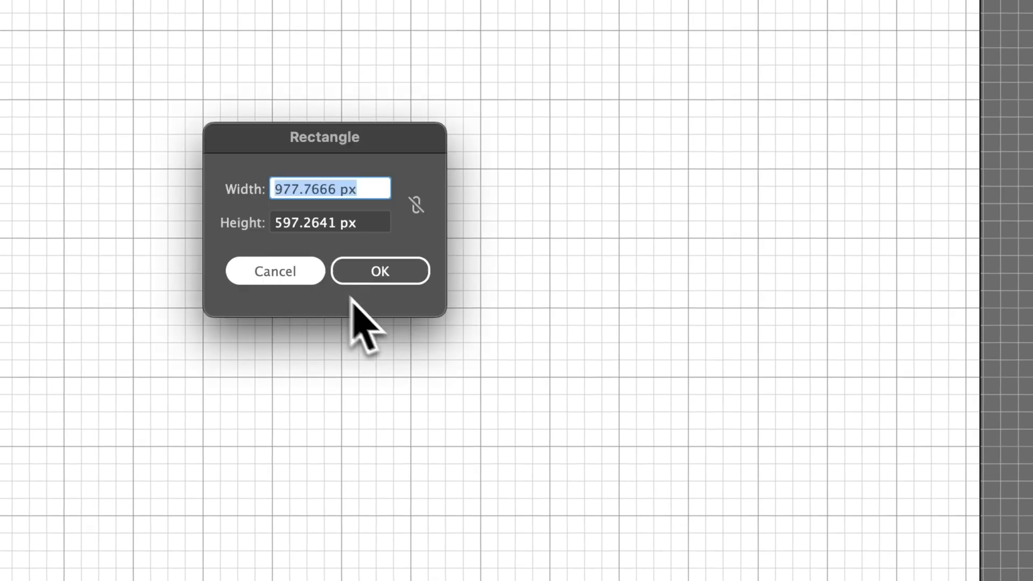
{"action": "left_click", "coordinate": [380, 272]}
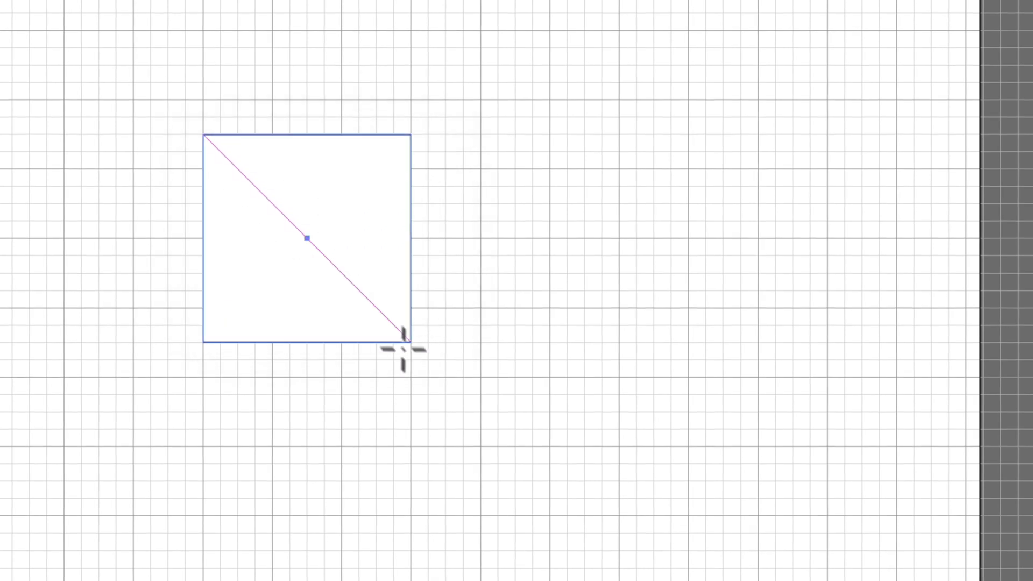
{"action": "left_click", "coordinate": [406, 339]}
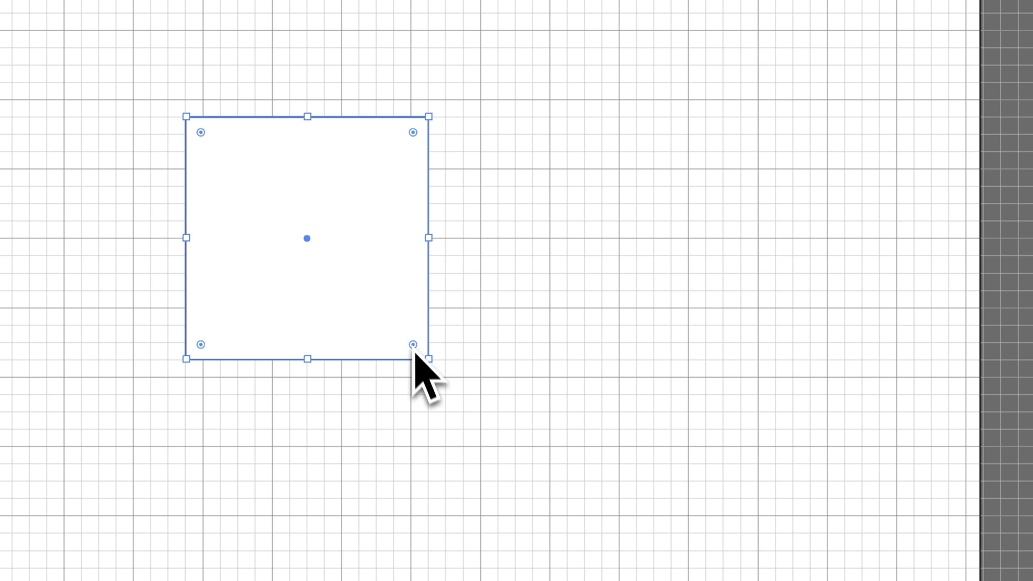
{"action": "left_click_drag", "start_coordinate": [431, 360], "coordinate": [417, 407]}
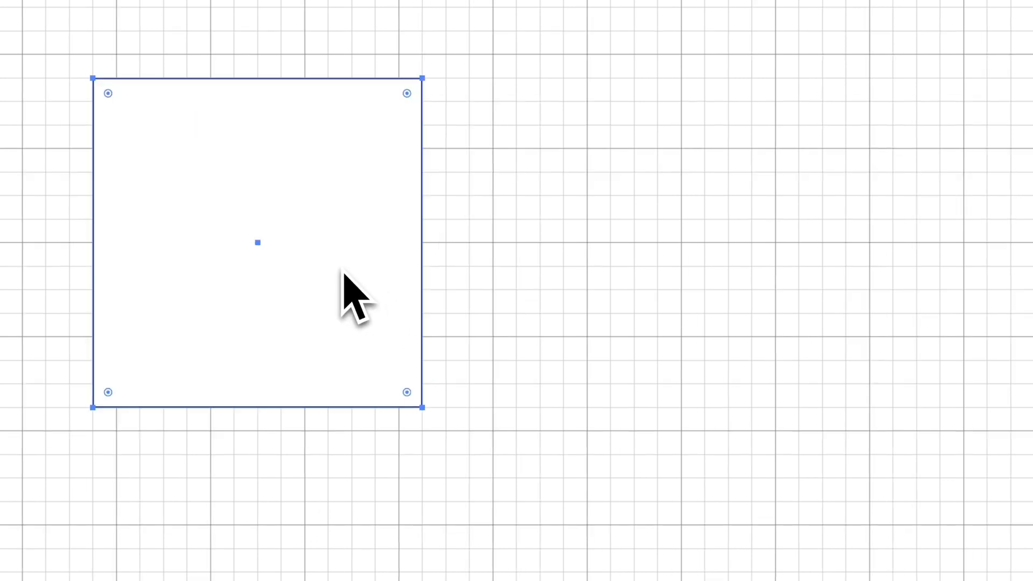
{"action": "left_click_drag", "start_coordinate": [421, 408], "coordinate": [350, 338]}
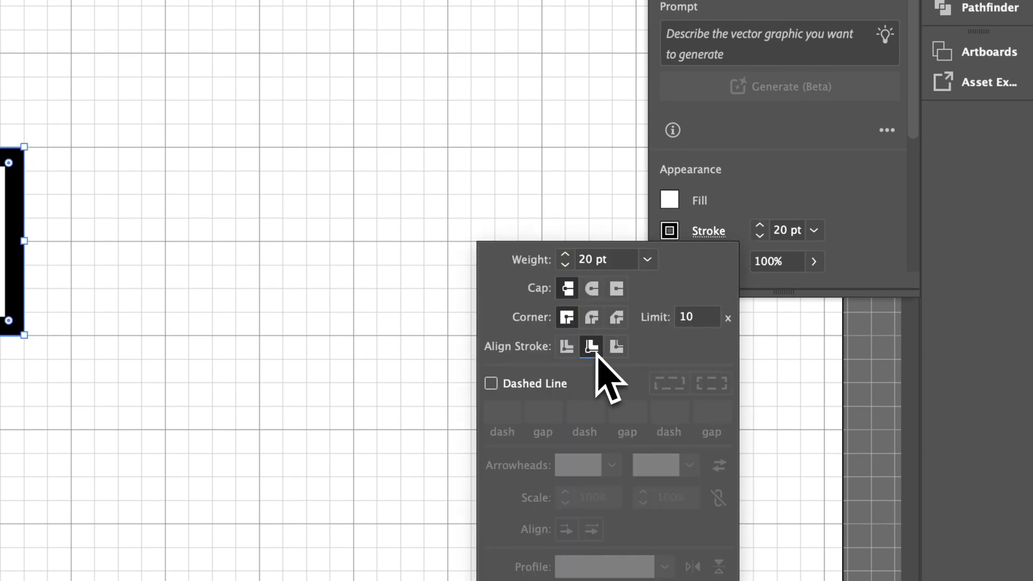
- Align the square's stroke outside, then clear the test shapes from the artboard
{"action": "left_click", "coordinate": [616, 345]}
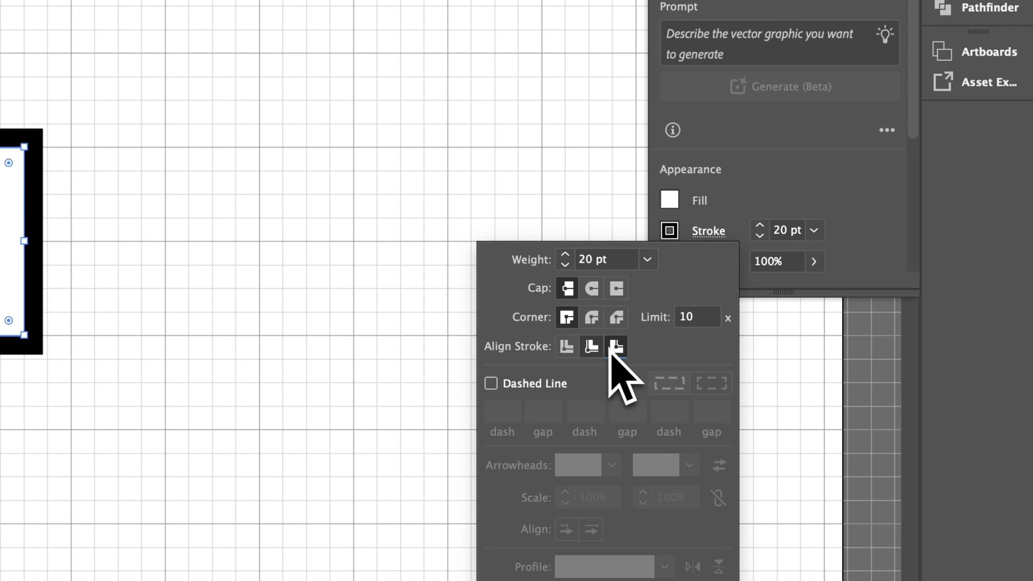
{"action": "left_click", "coordinate": [565, 346]}
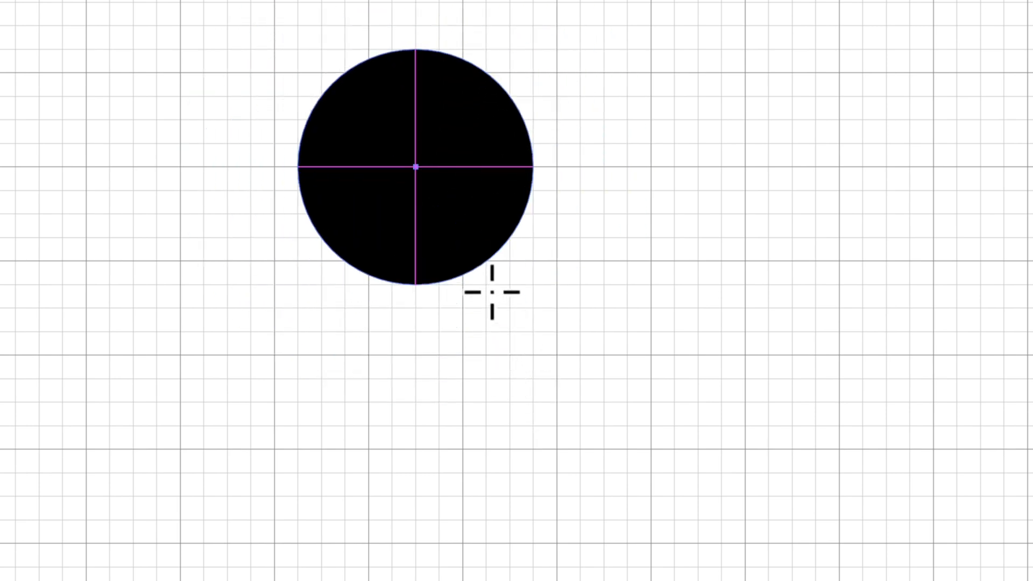
{"action": "left_click", "coordinate": [415, 166]}
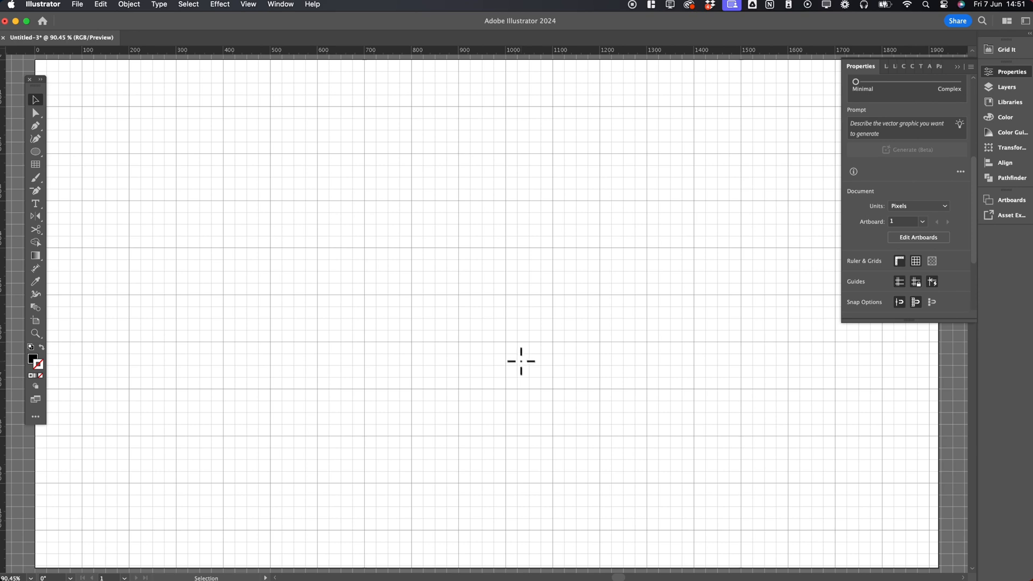
- Hide the document grid via the View menu
{"action": "left_click", "coordinate": [247, 5]}
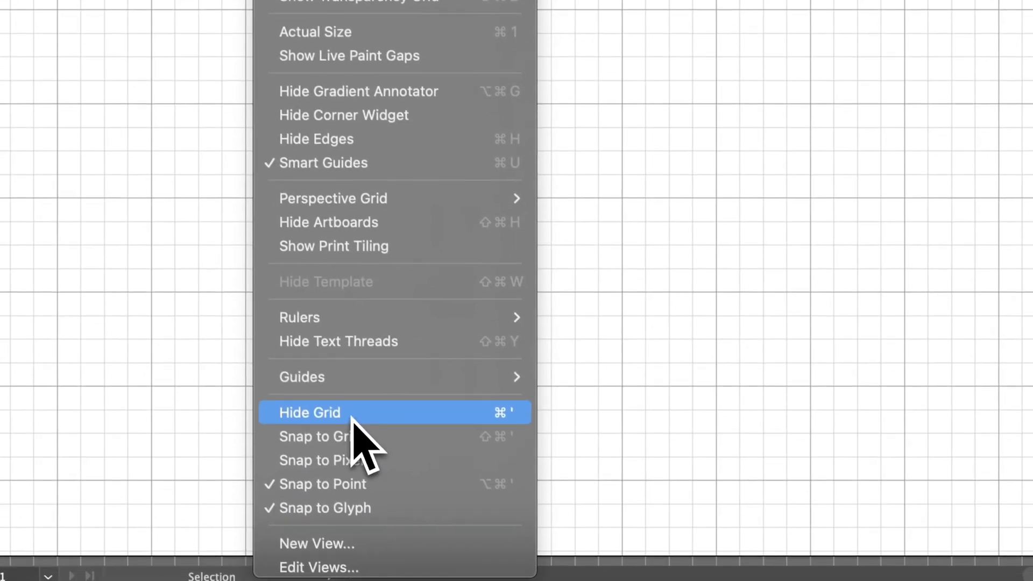
{"action": "left_click", "coordinate": [310, 412]}
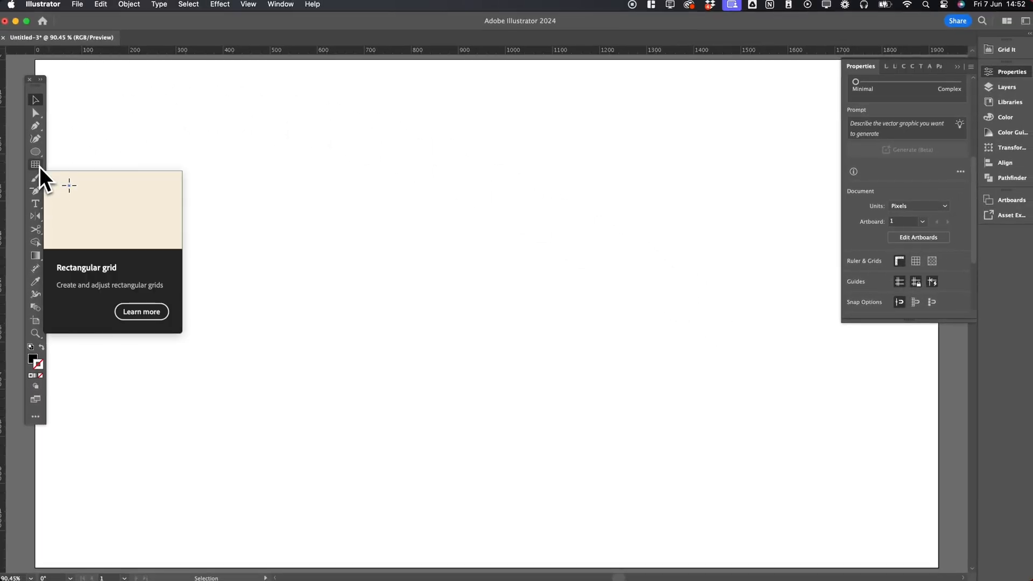
- Place a rectangular grid with 7 horizontal and 7 vertical dividers on the artboard
{"action": "left_click", "coordinate": [35, 165]}
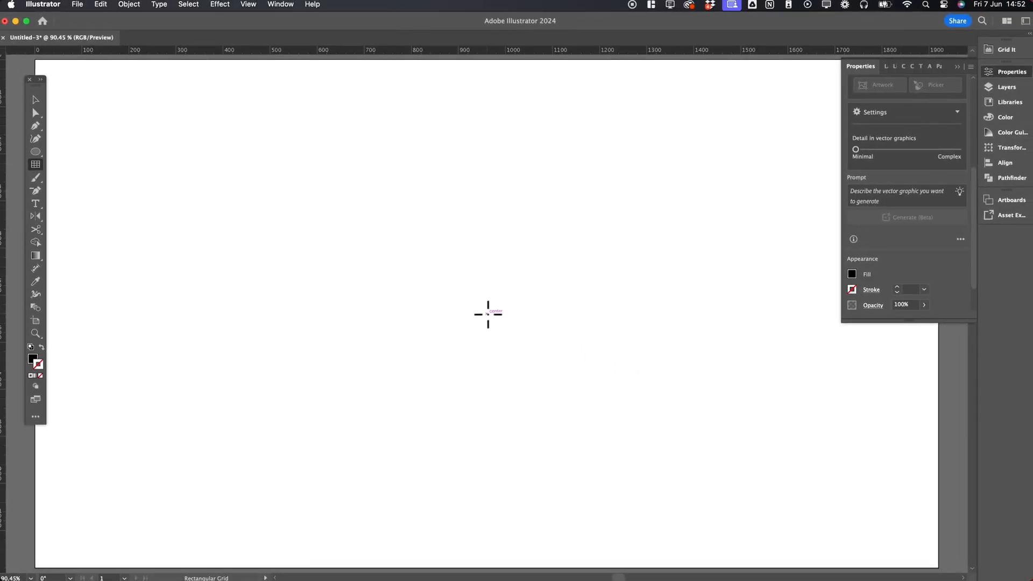
{"action": "left_click", "coordinate": [487, 313]}
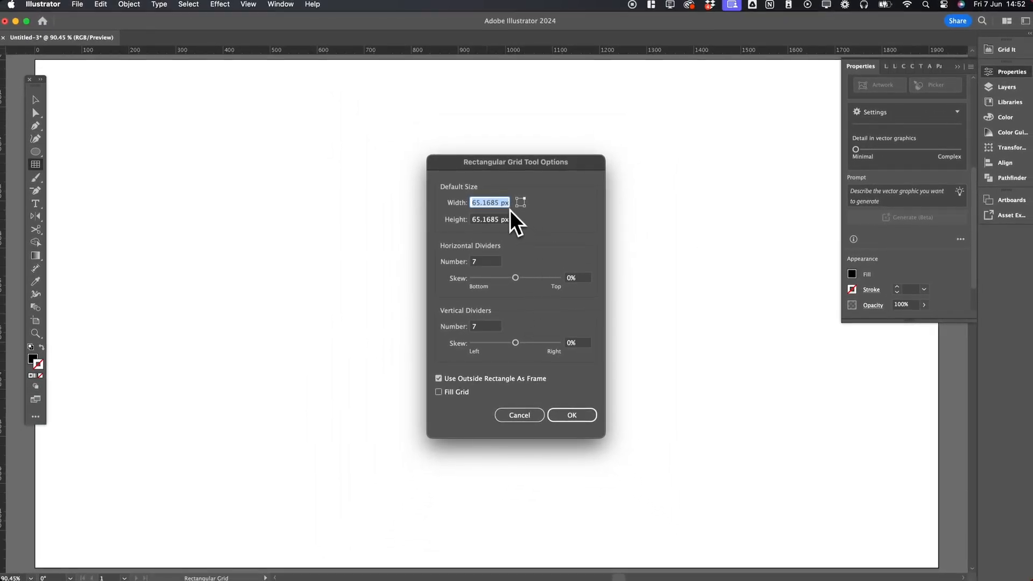
{"action": "mouse_move", "coordinate": [502, 283]}
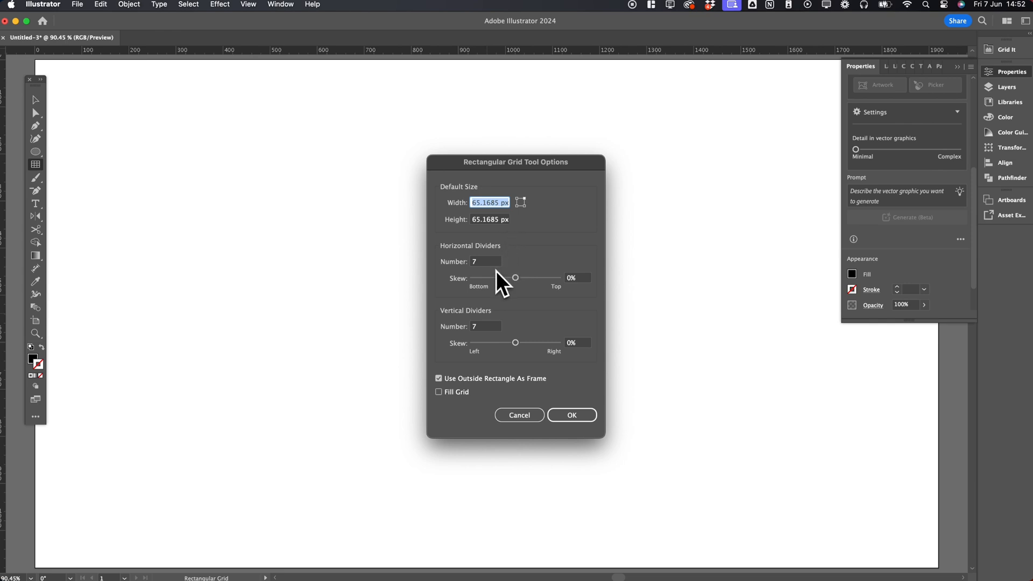
{"action": "mouse_move", "coordinate": [540, 367]}
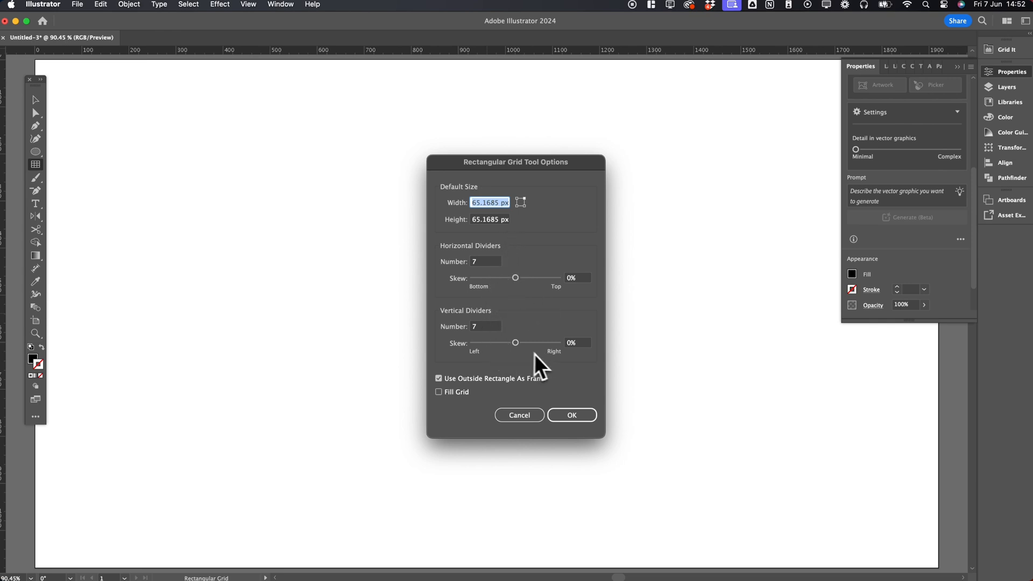
{"action": "mouse_move", "coordinate": [573, 378]}
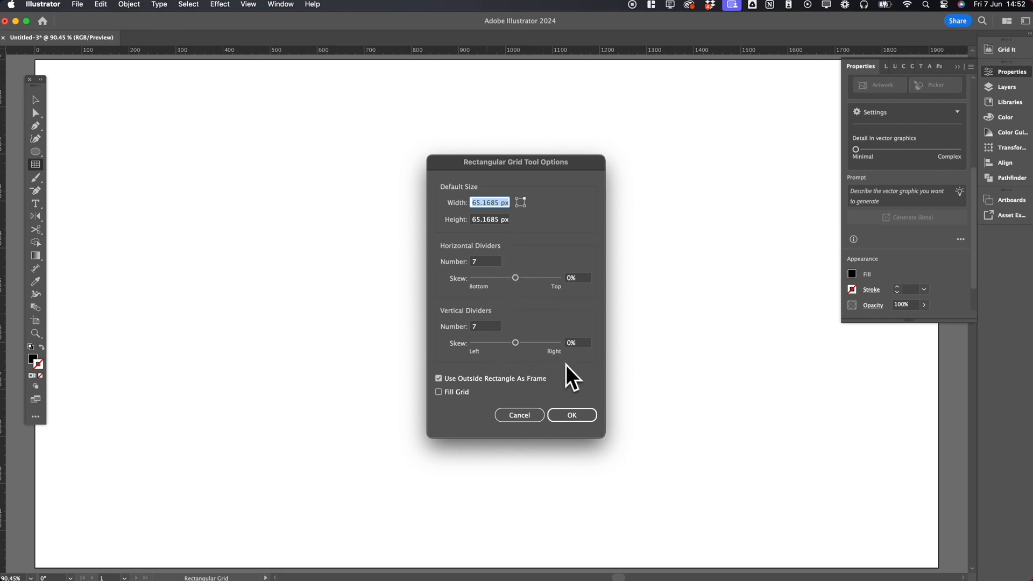
{"action": "mouse_move", "coordinate": [573, 382]}
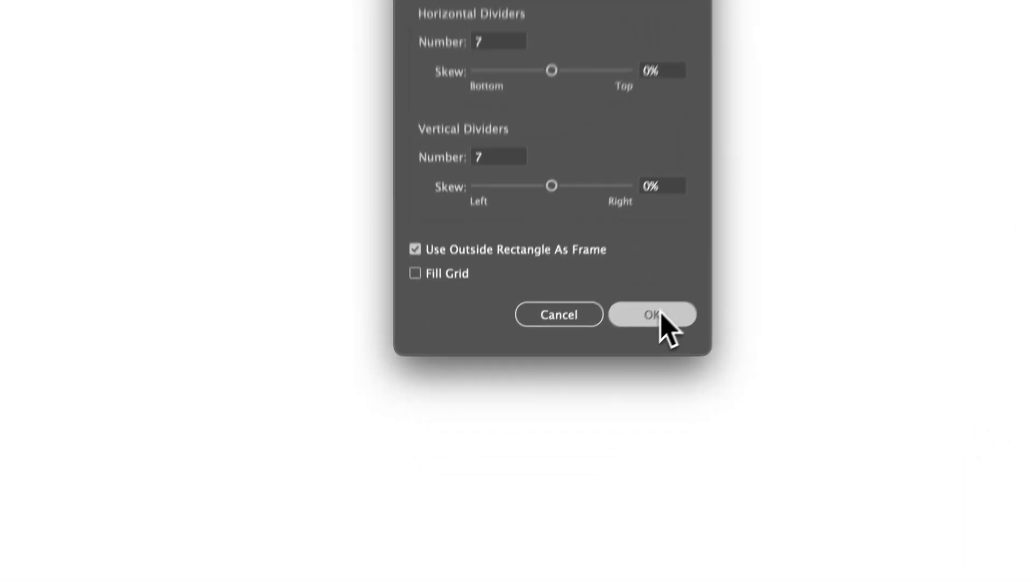
{"action": "left_click", "coordinate": [652, 314]}
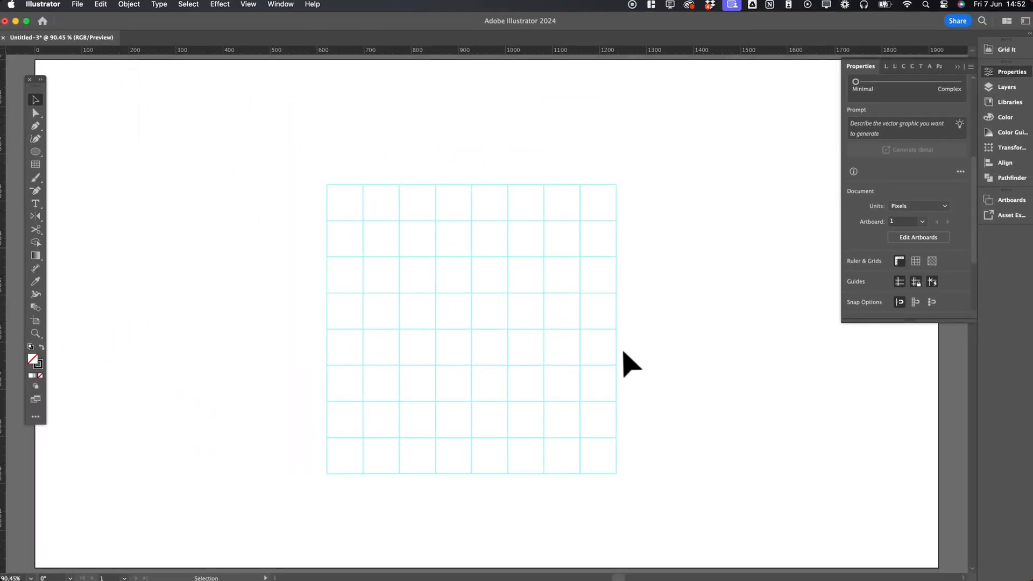
{"action": "left_click", "coordinate": [248, 5]}
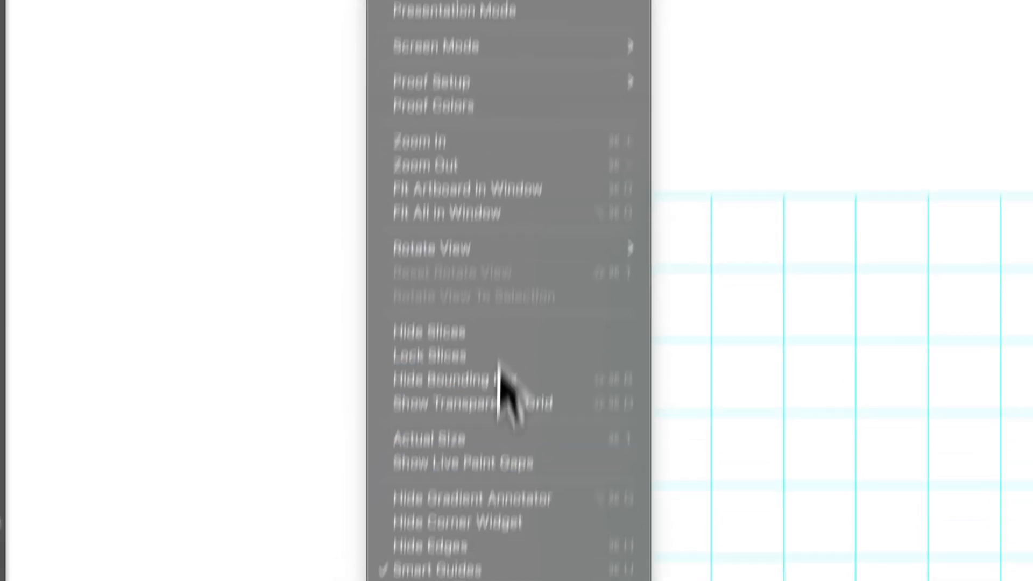
{"action": "left_click", "coordinate": [178, 376]}
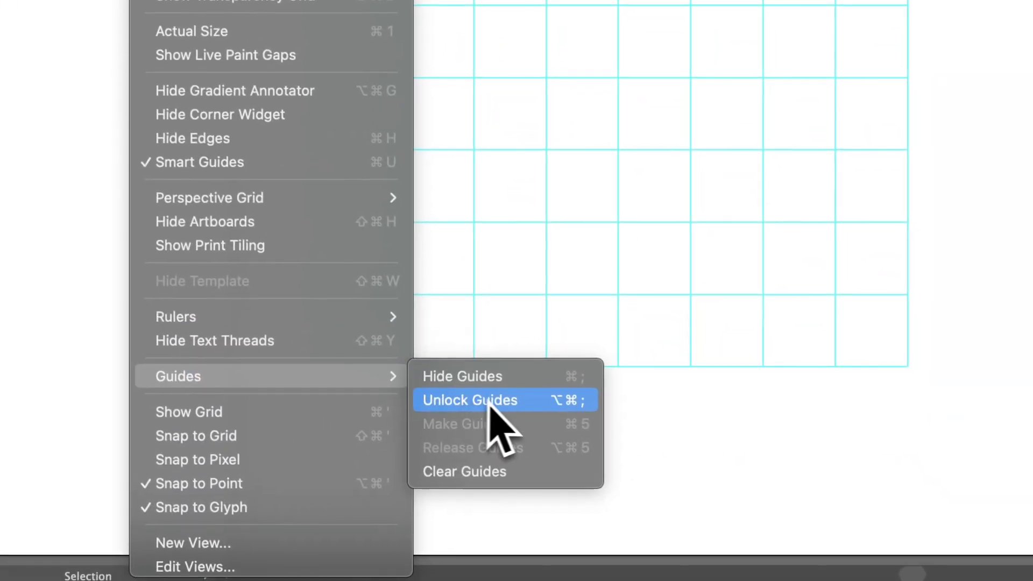
{"action": "mouse_move", "coordinate": [530, 425]}
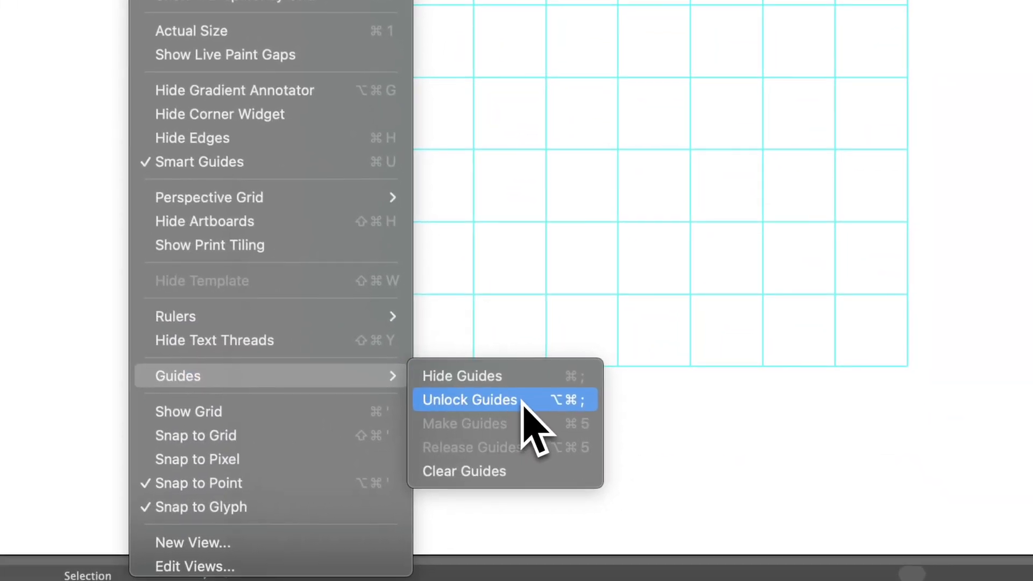
{"action": "left_click", "coordinate": [469, 399]}
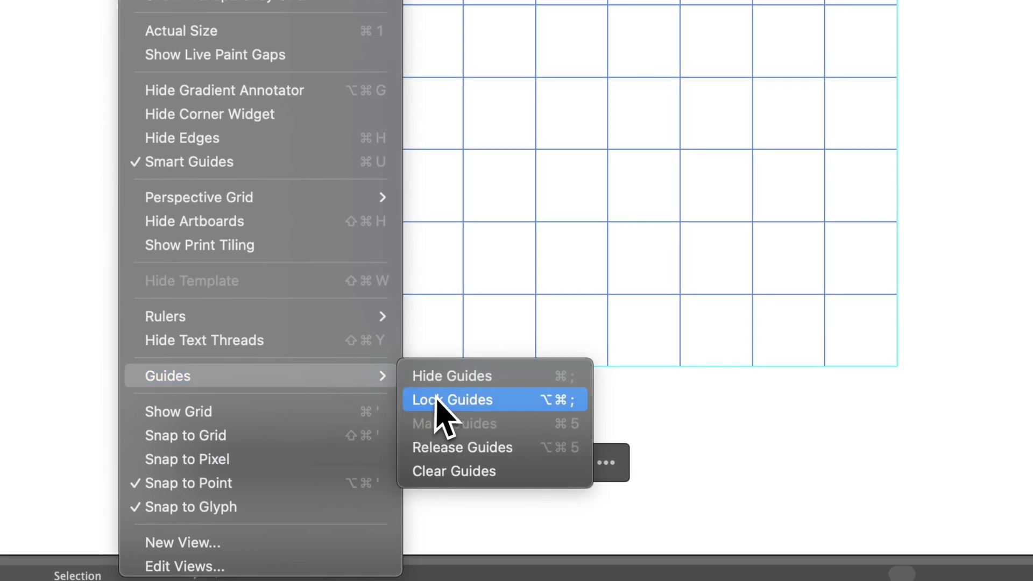
{"action": "left_click", "coordinate": [453, 399]}
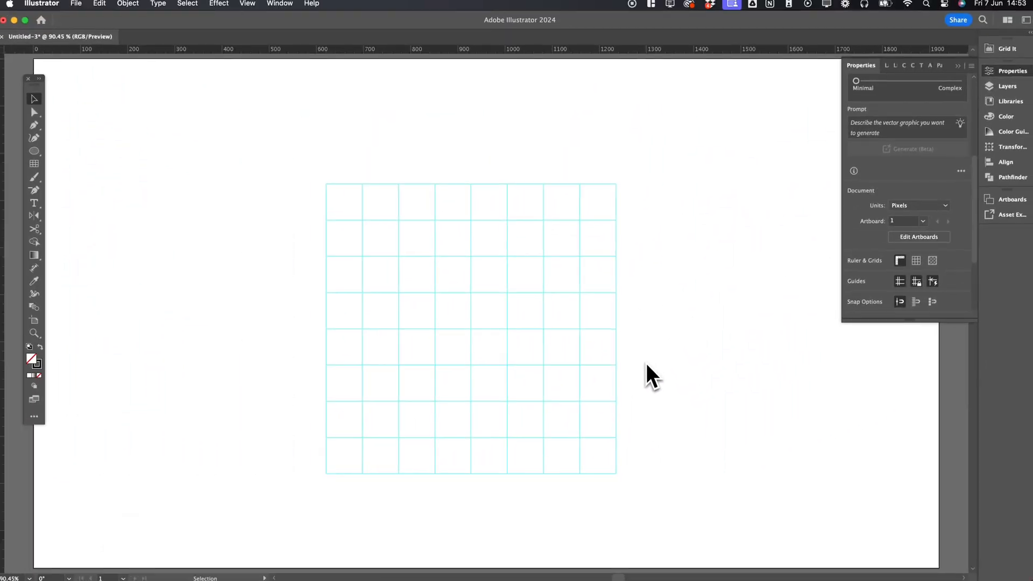